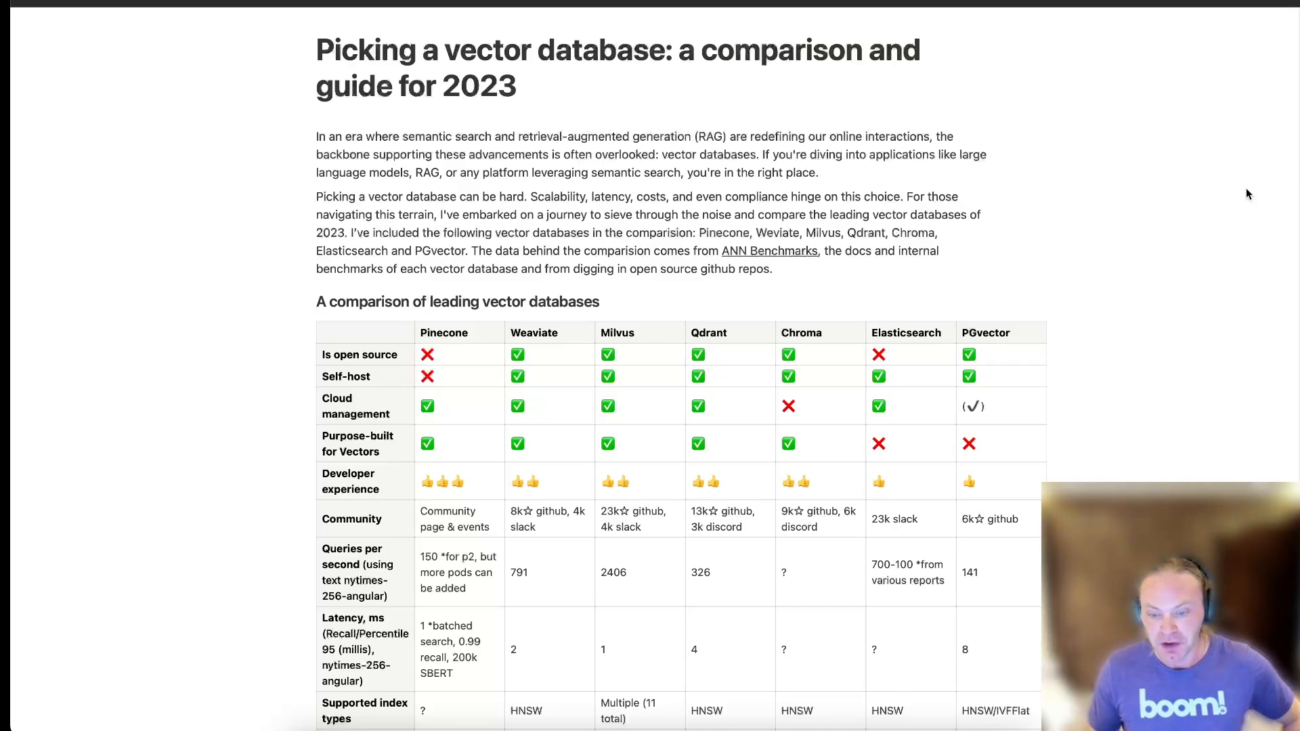
mouse_move(1159, 203)
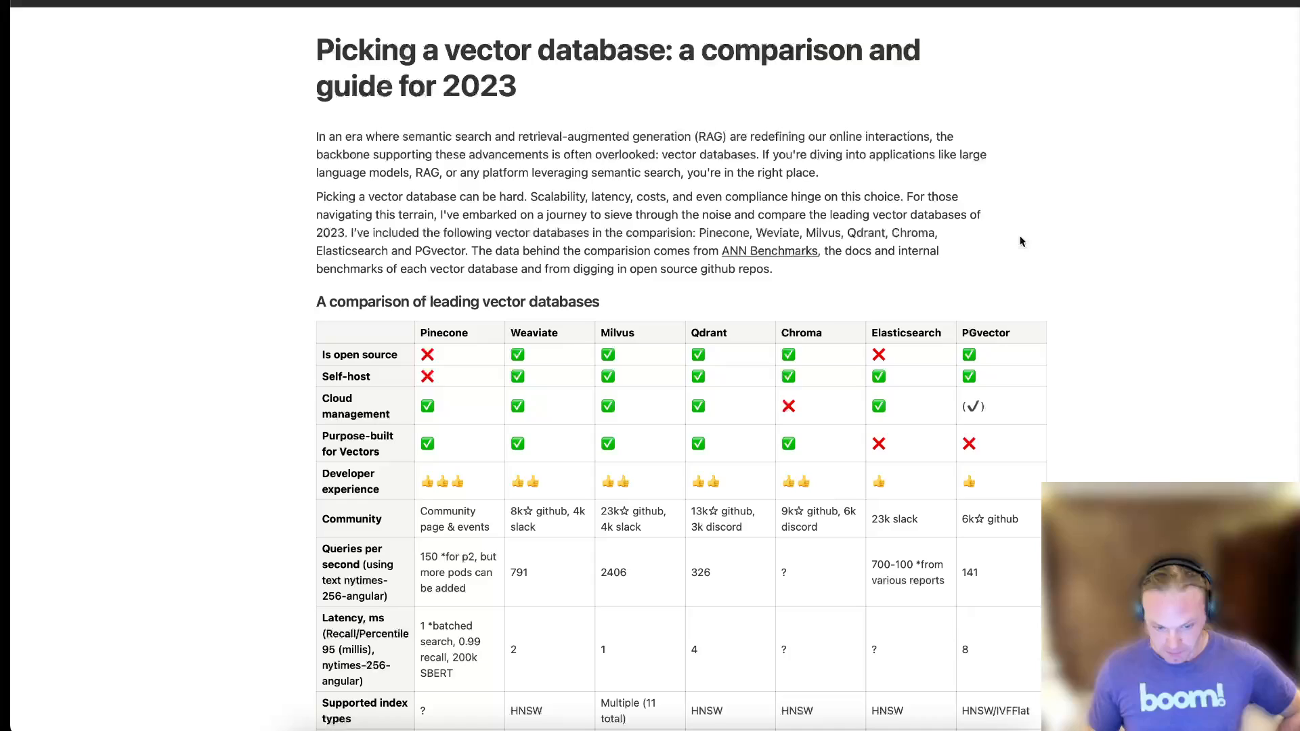
mouse_move(1017, 262)
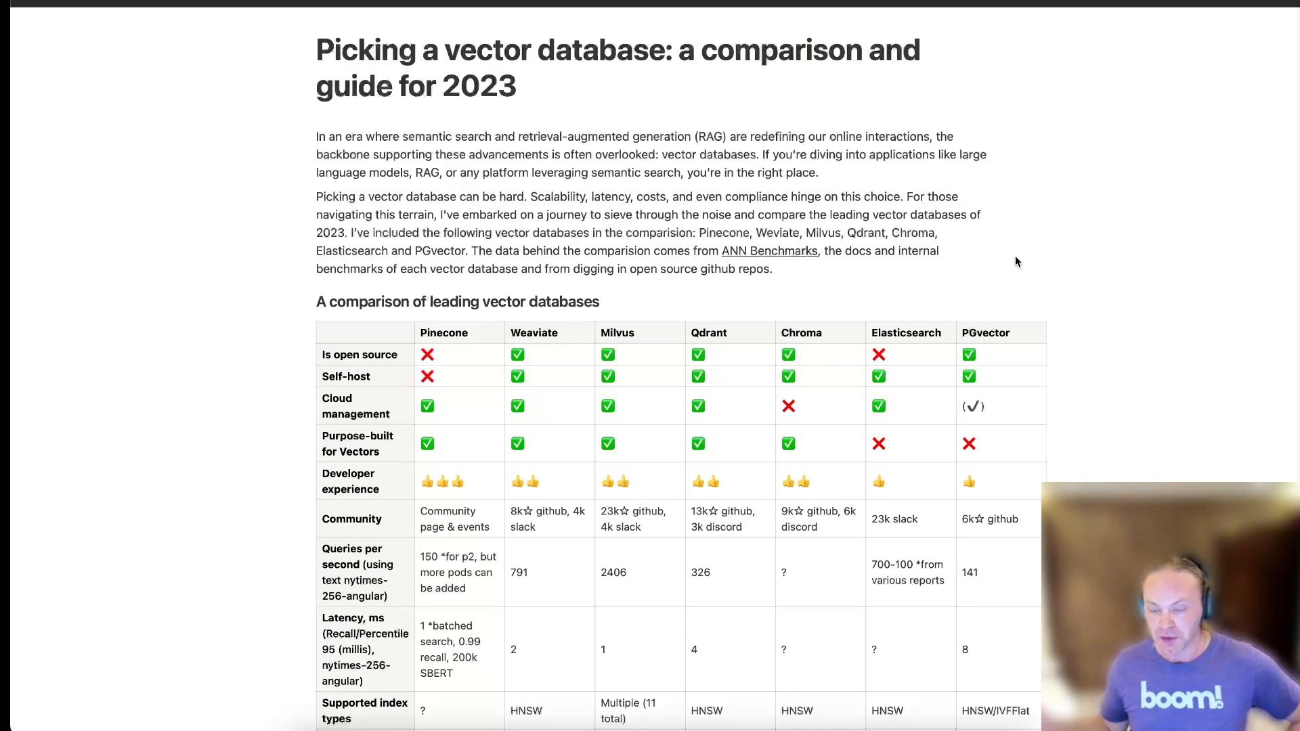
mouse_move(1075, 237)
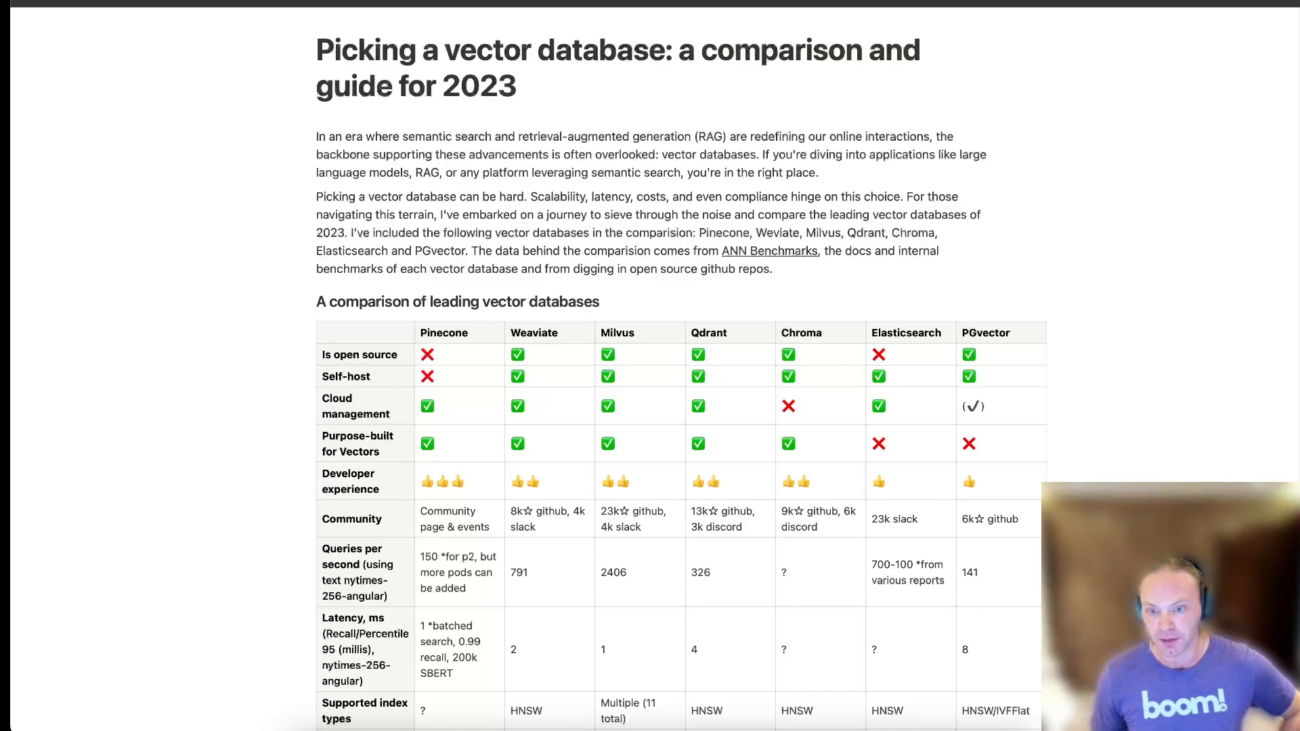
mouse_move(1165, 400)
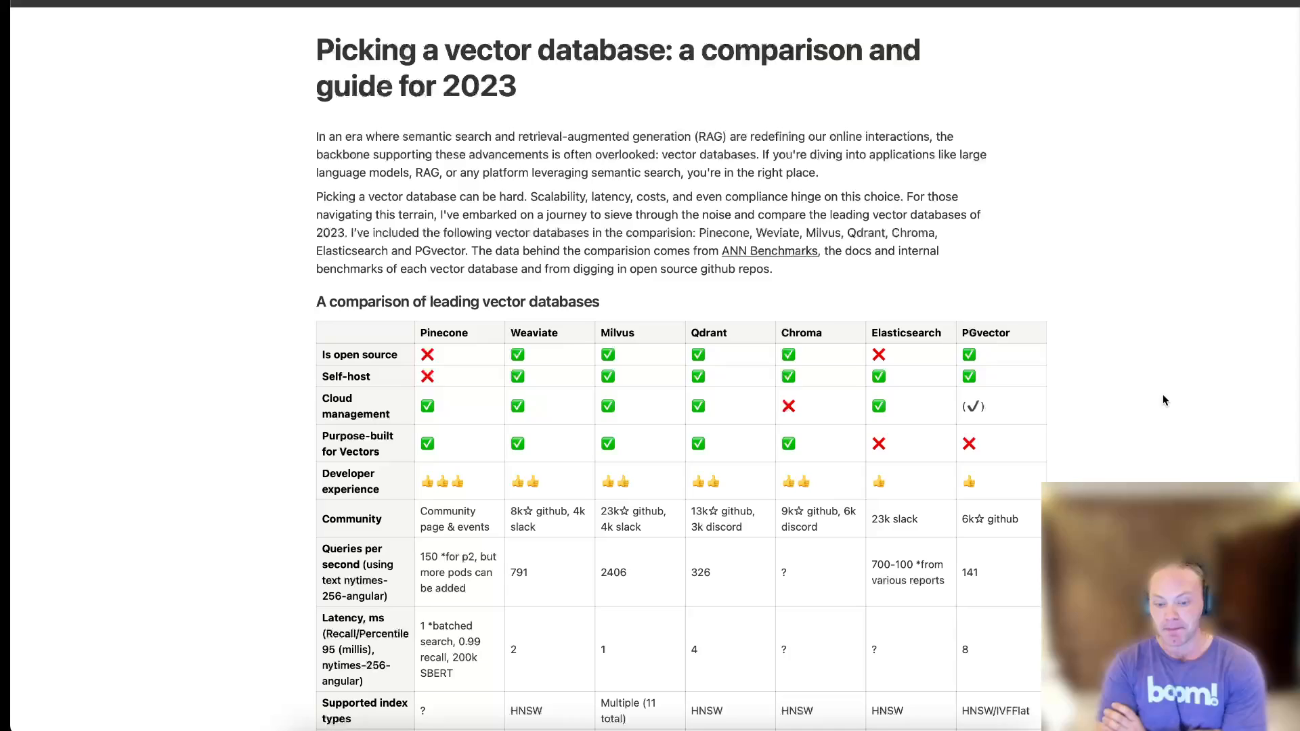
scroll("down", 3)
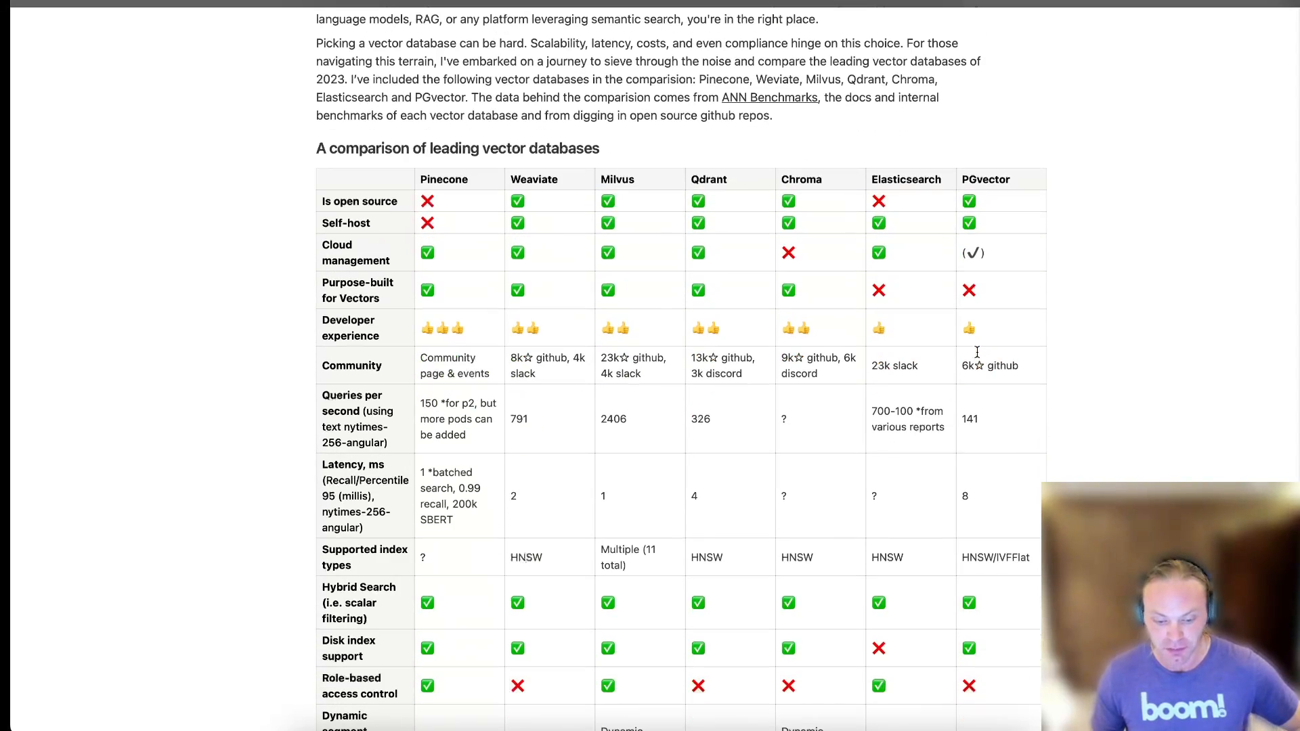
mouse_move(846, 432)
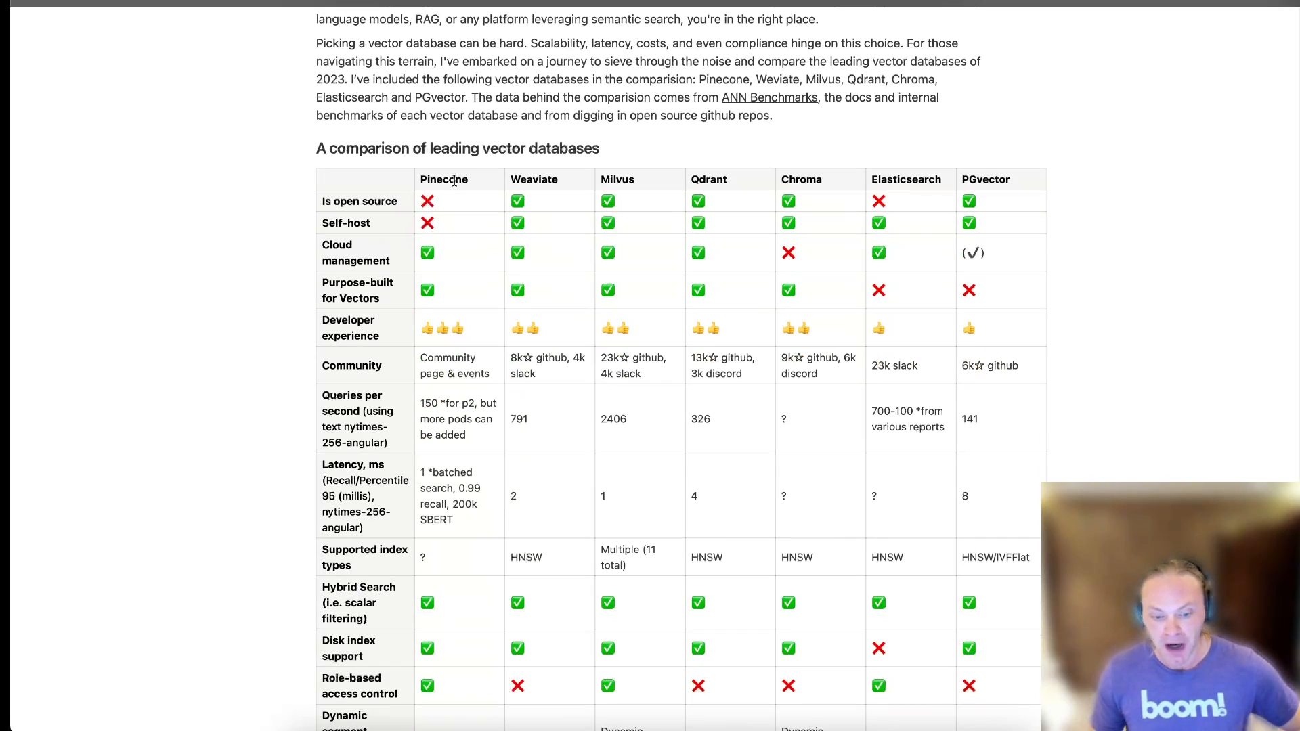
mouse_move(266, 181)
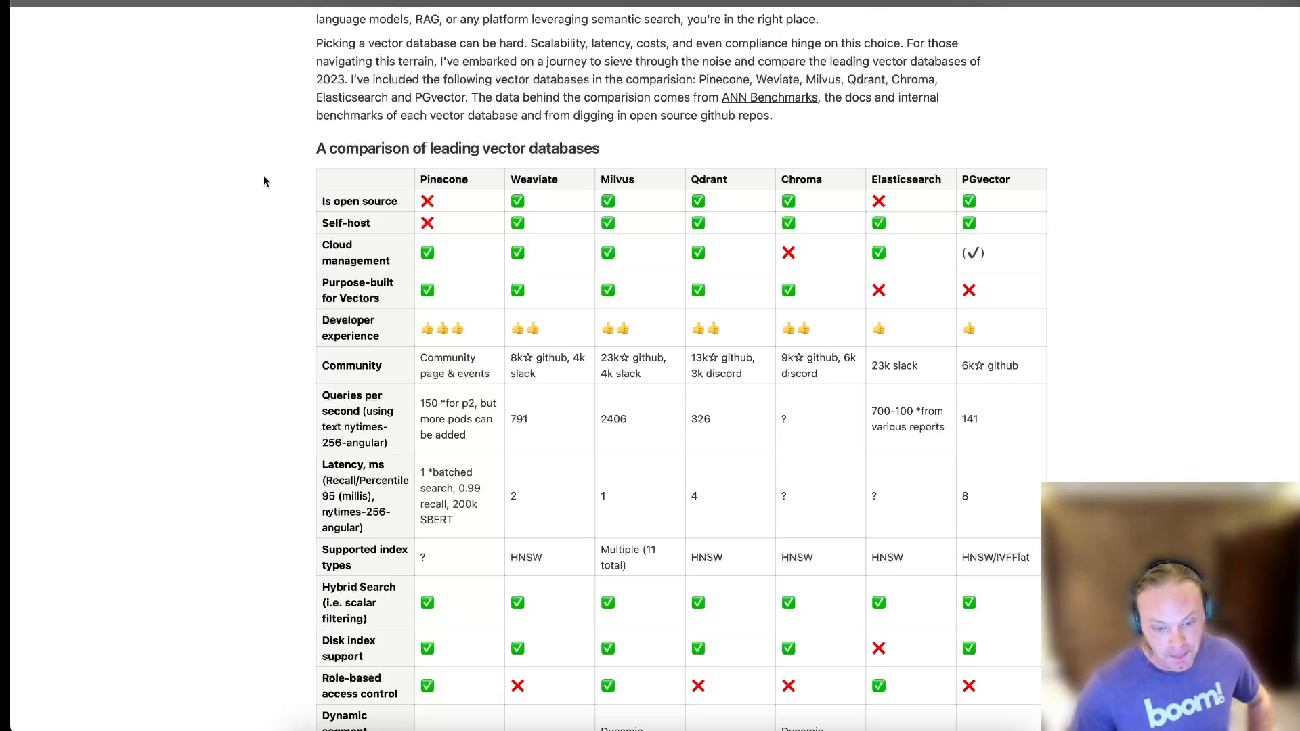
mouse_move(196, 214)
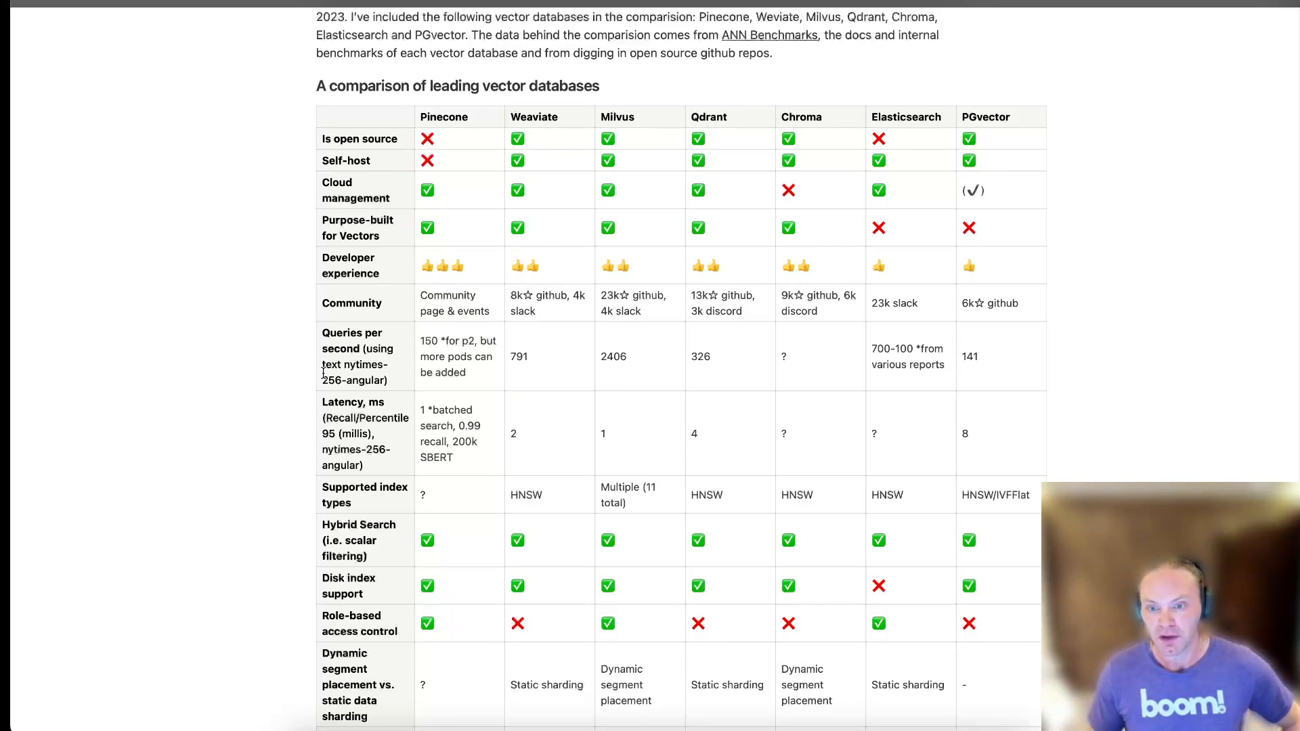
mouse_move(271, 304)
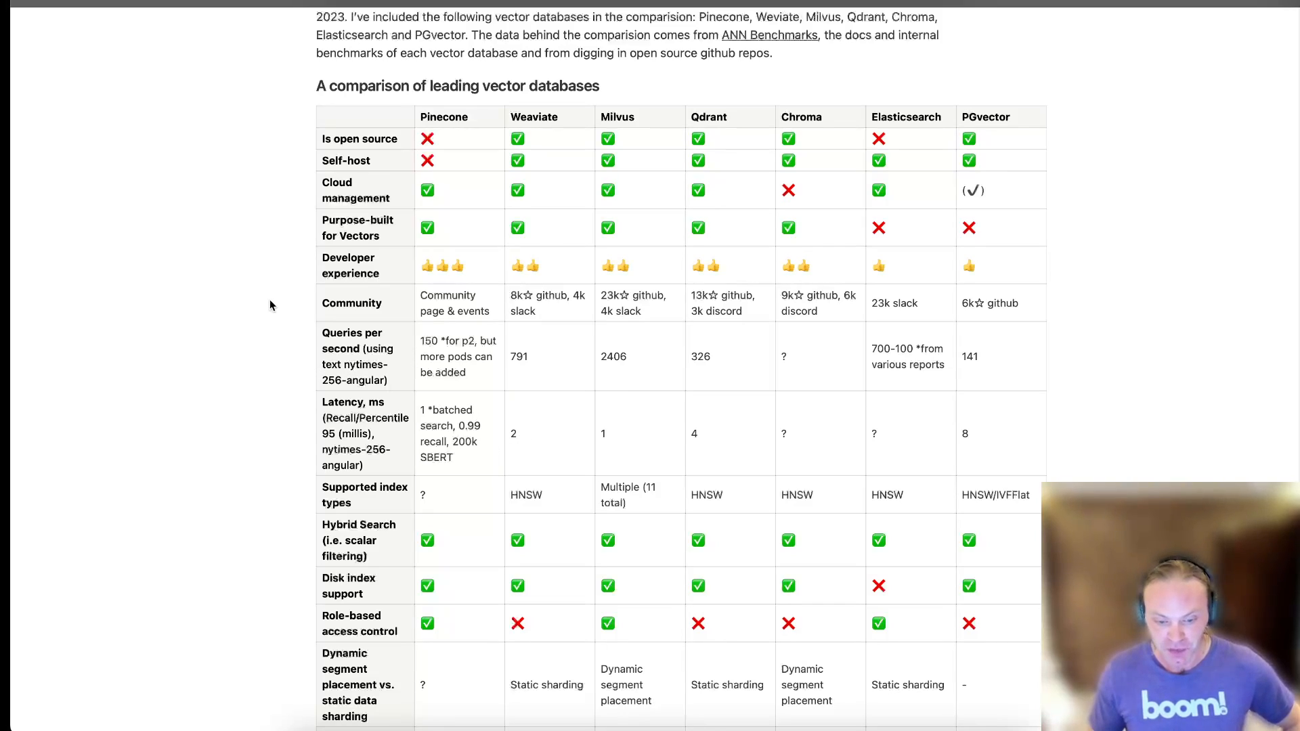
mouse_move(232, 219)
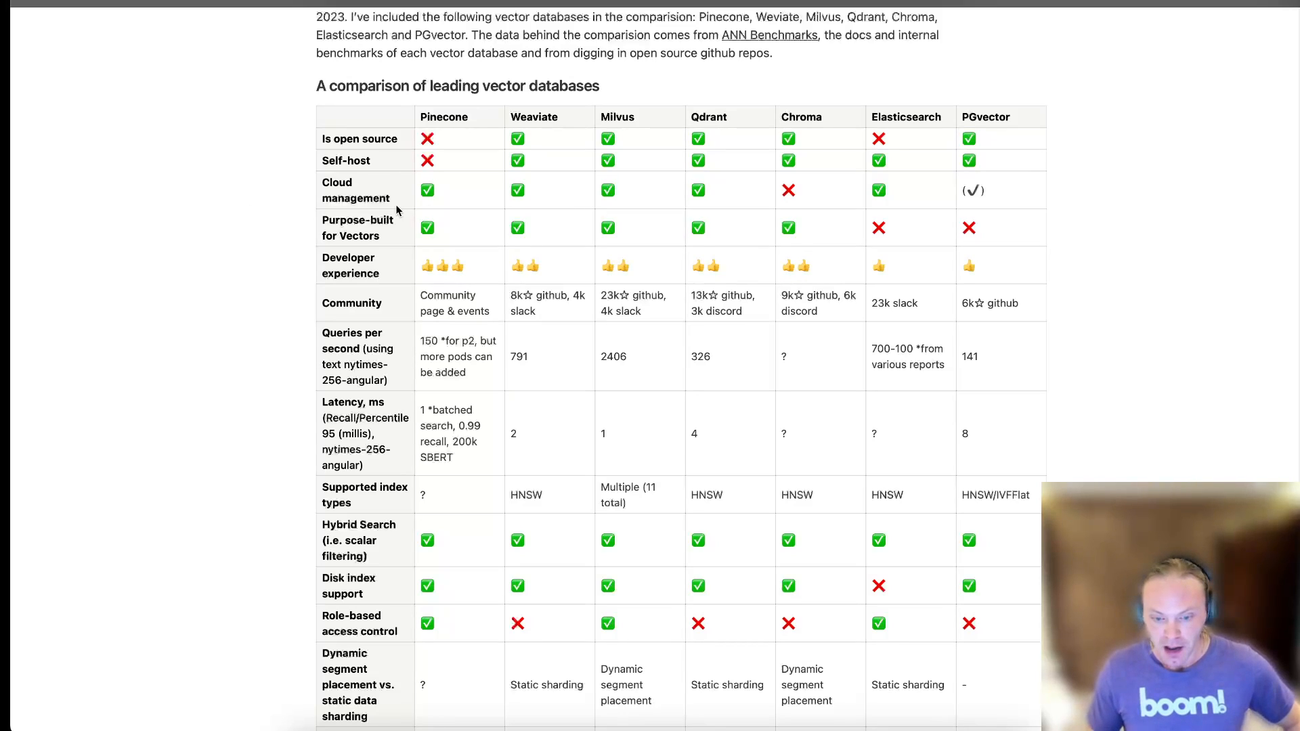
mouse_move(1056, 162)
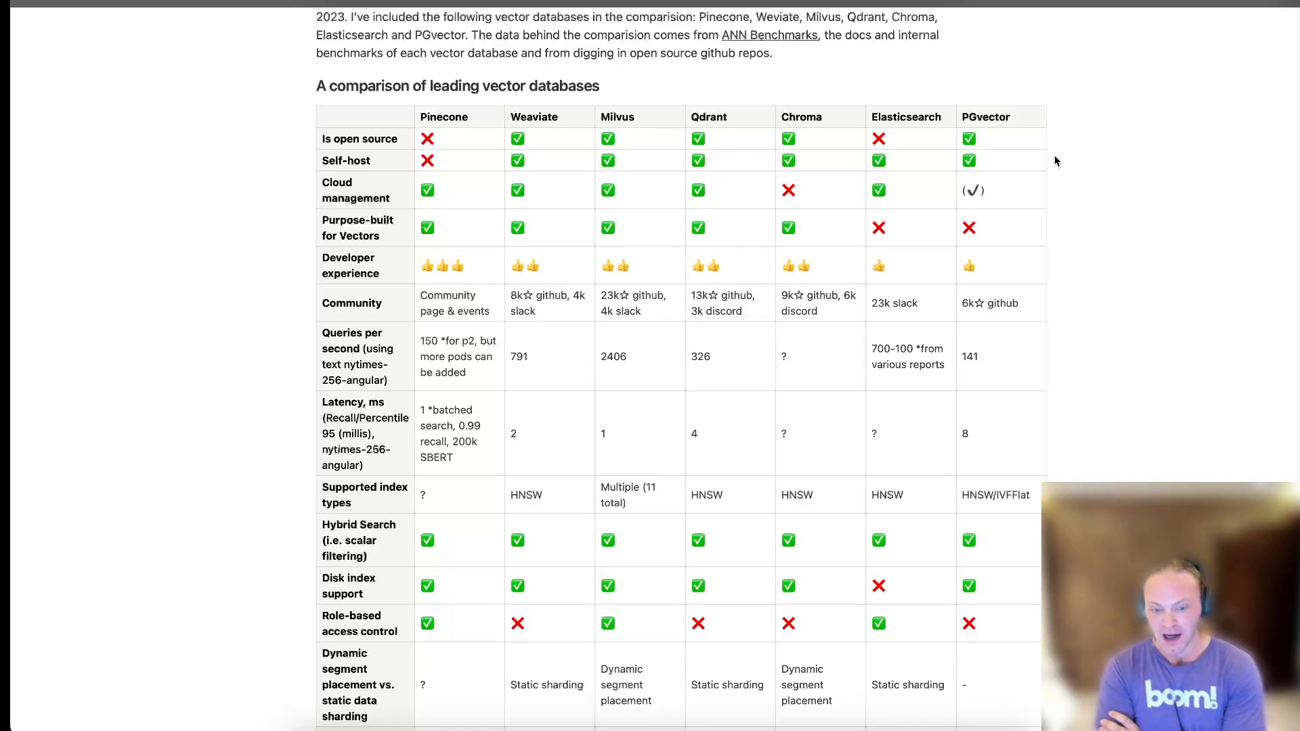
mouse_move(720, 370)
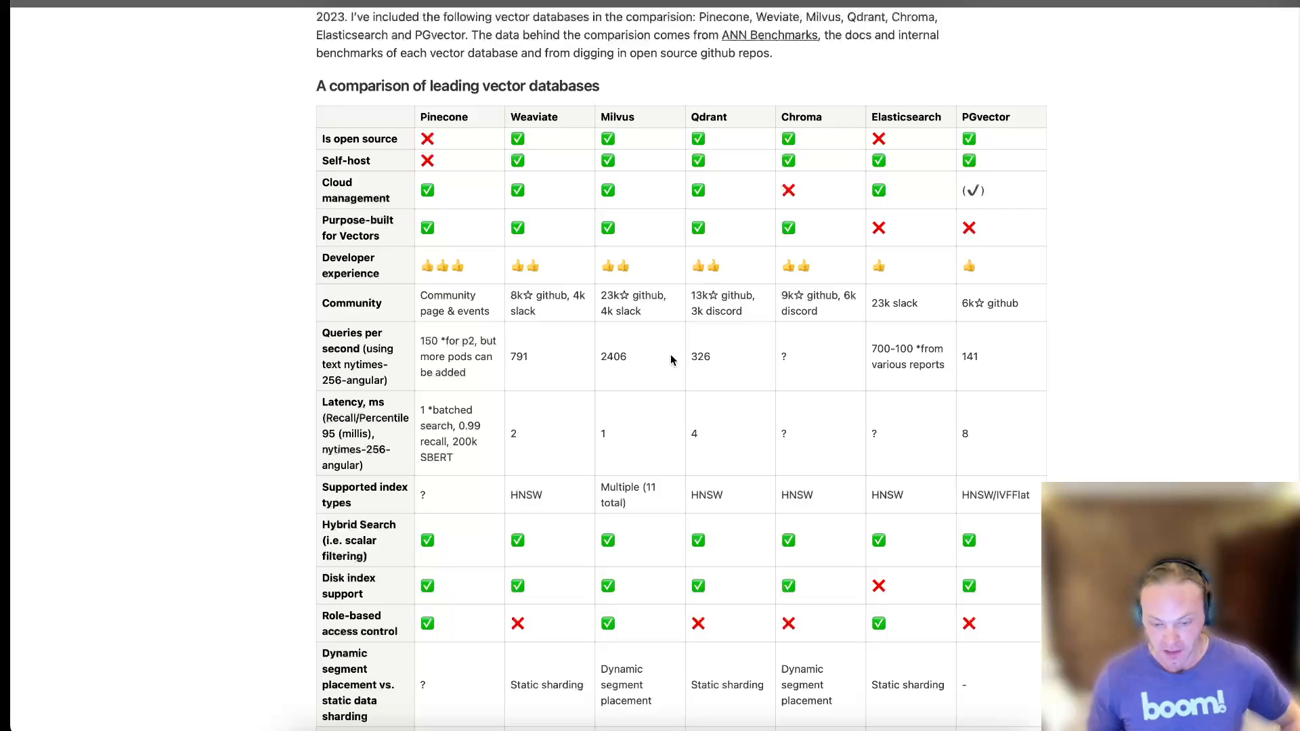
mouse_move(1145, 319)
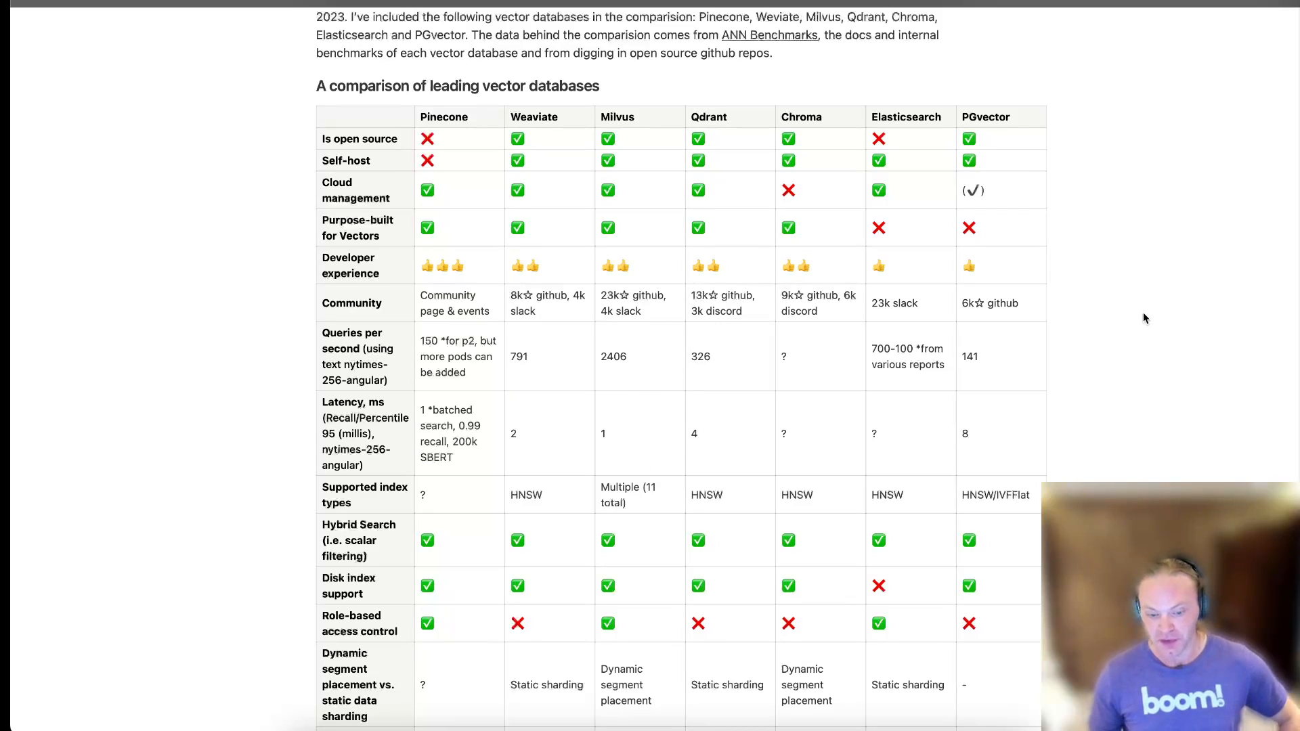
mouse_move(1112, 319)
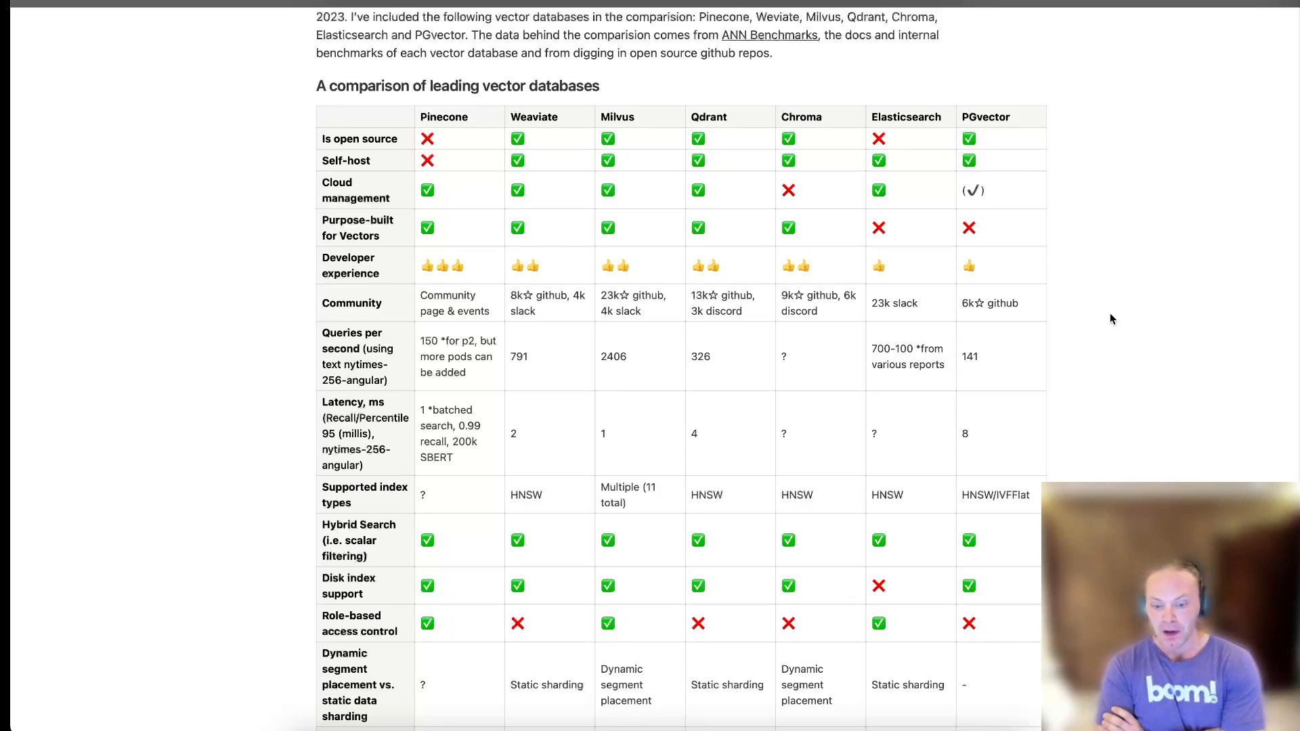
mouse_move(454, 261)
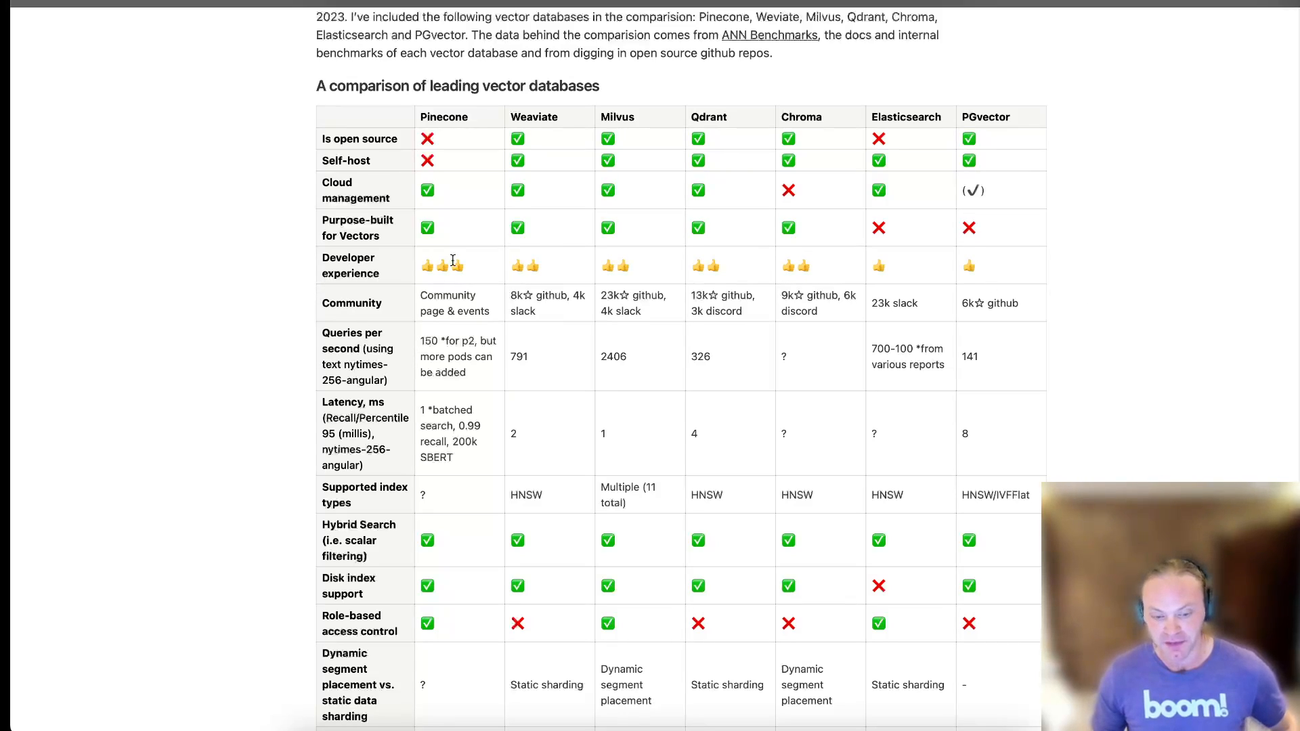
mouse_move(1128, 338)
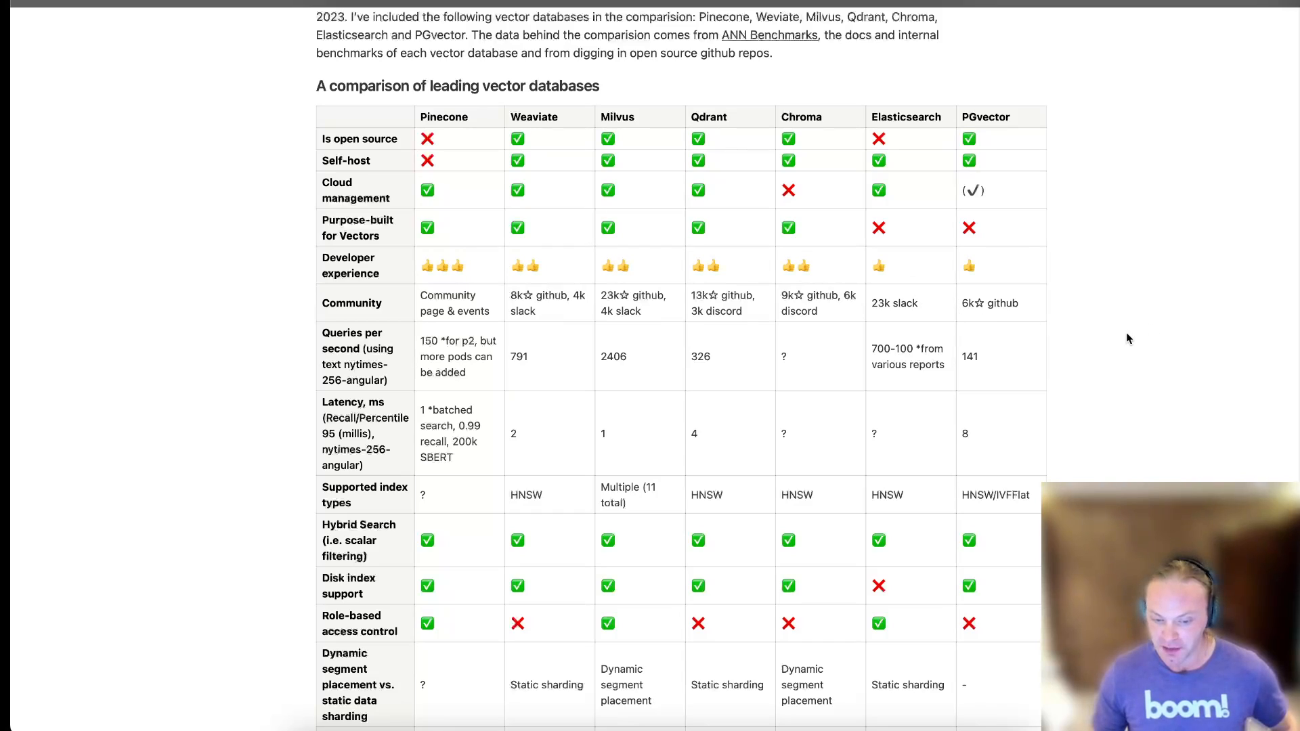
scroll("down", 3)
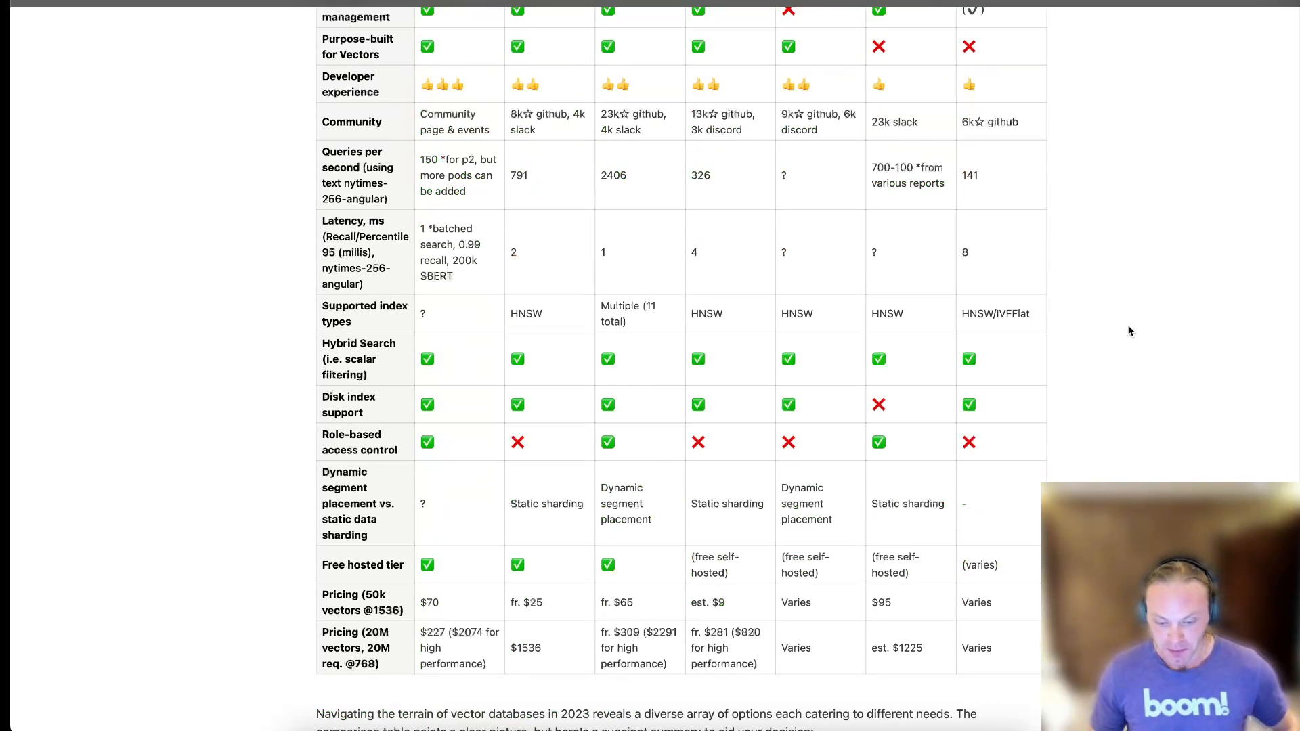
scroll("down", 3)
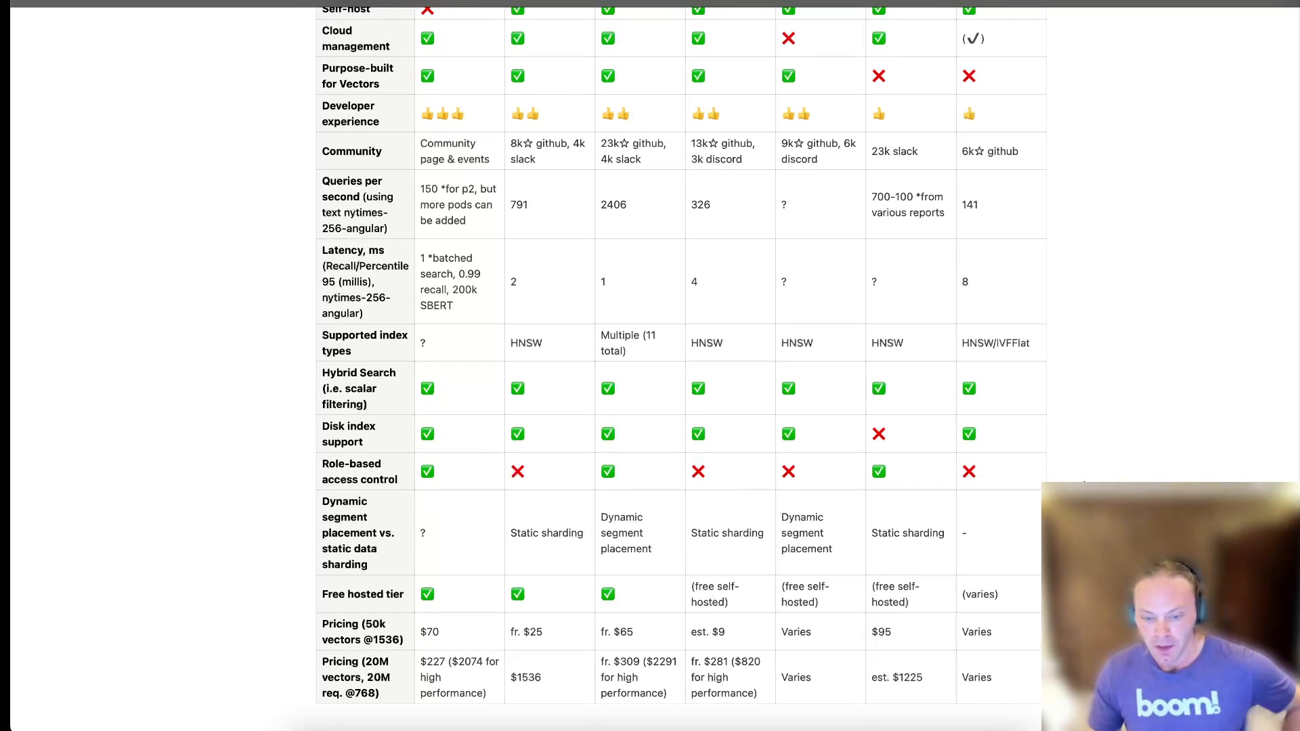
scroll("up", 3)
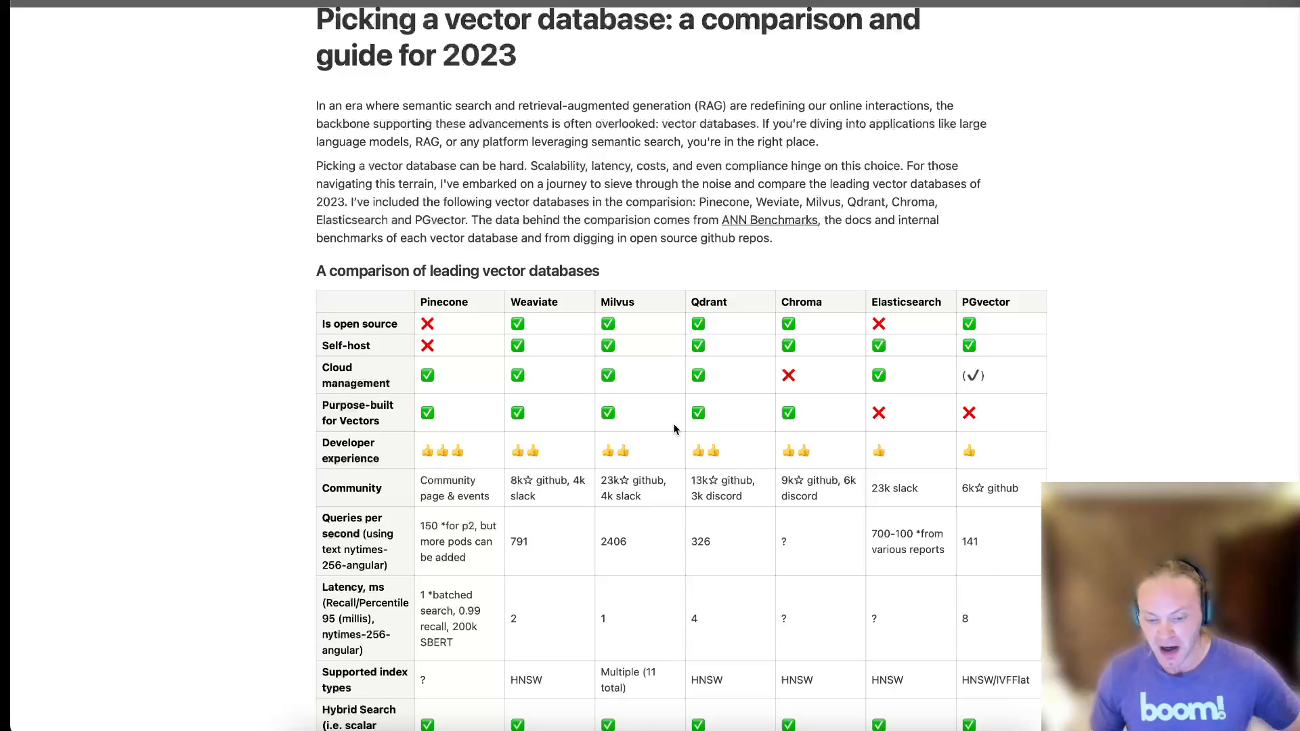
scroll("down", 3)
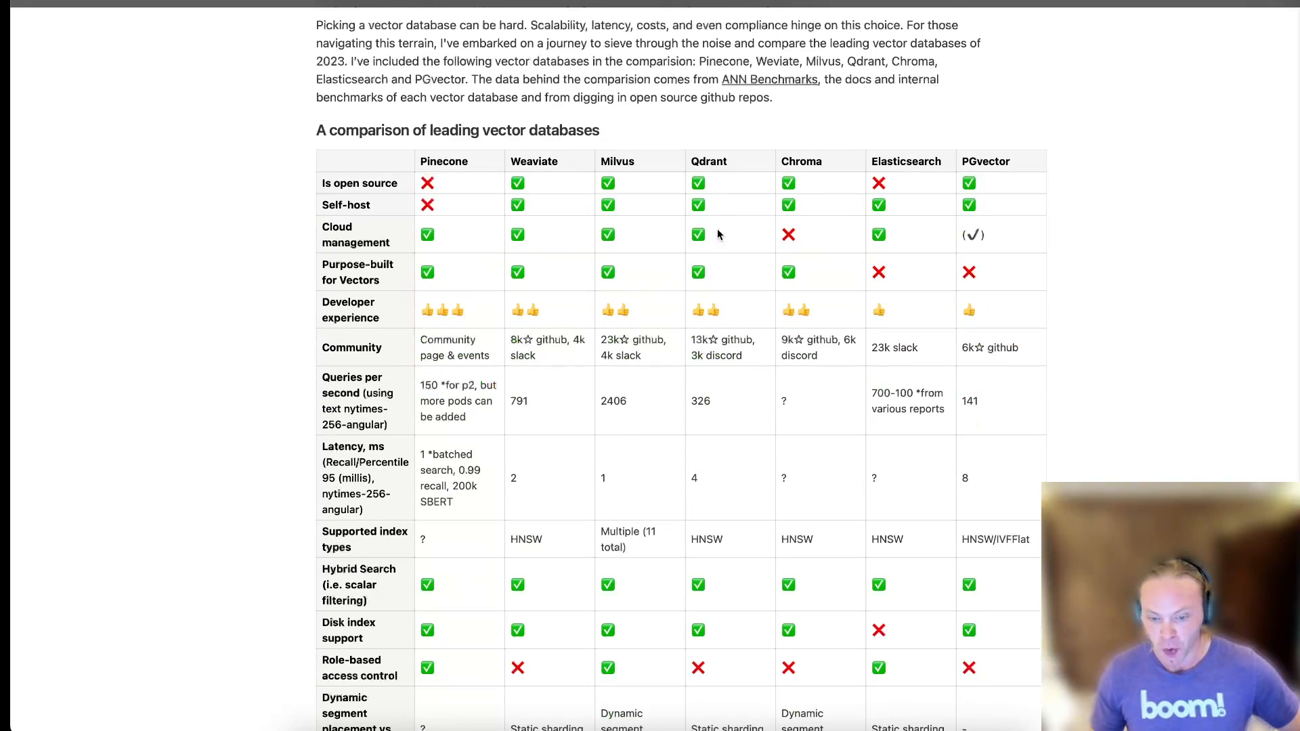
mouse_move(771, 440)
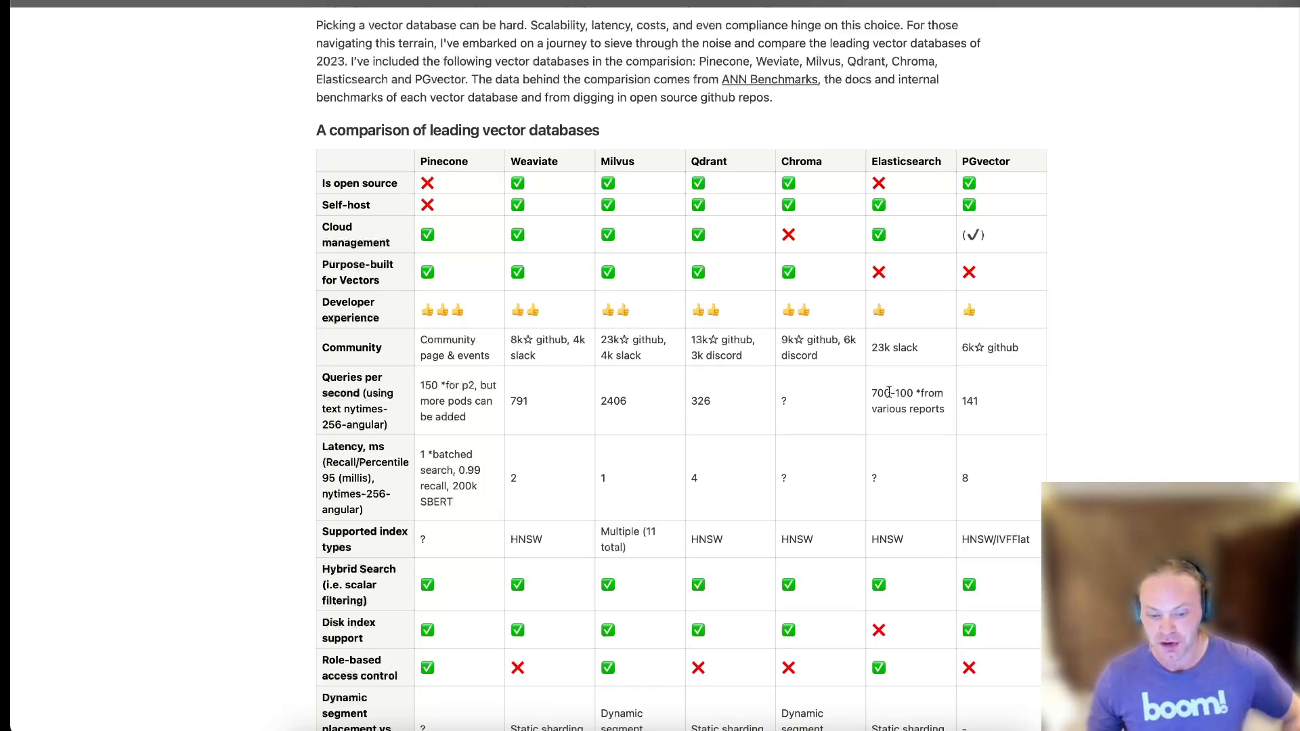
mouse_move(929, 189)
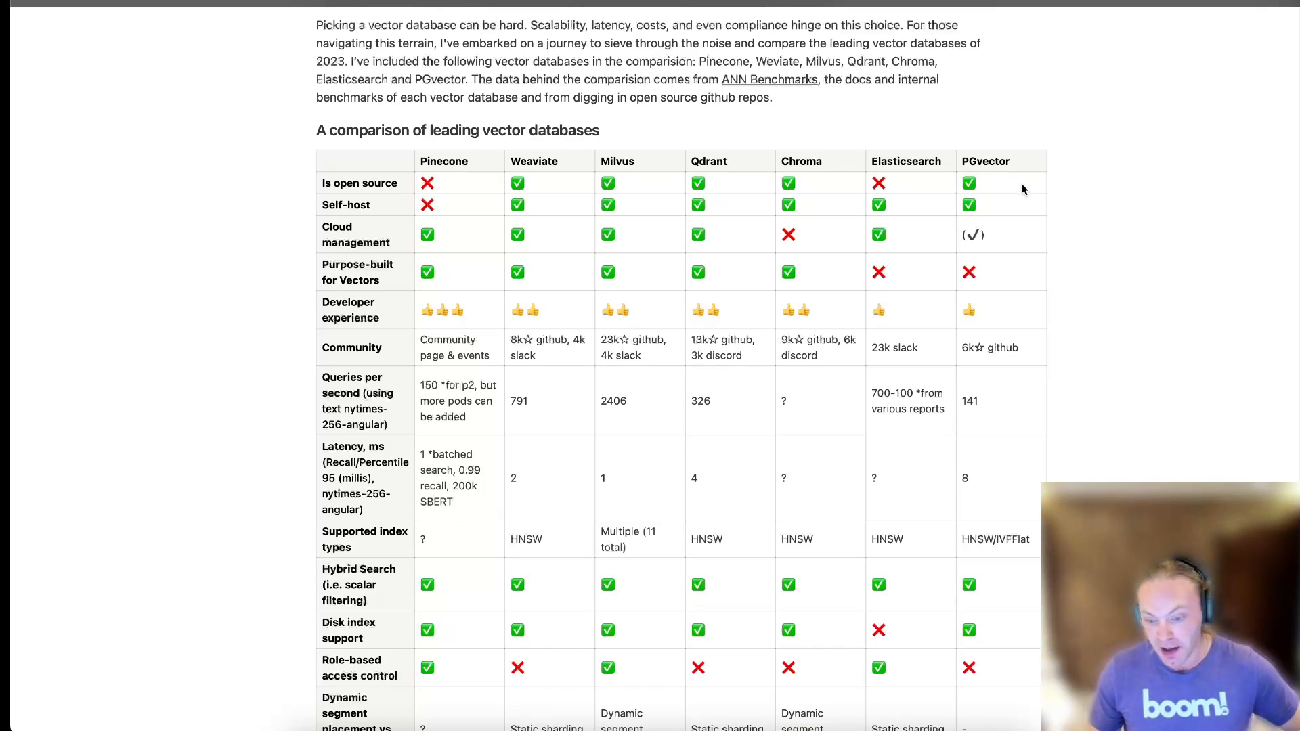
mouse_move(1089, 182)
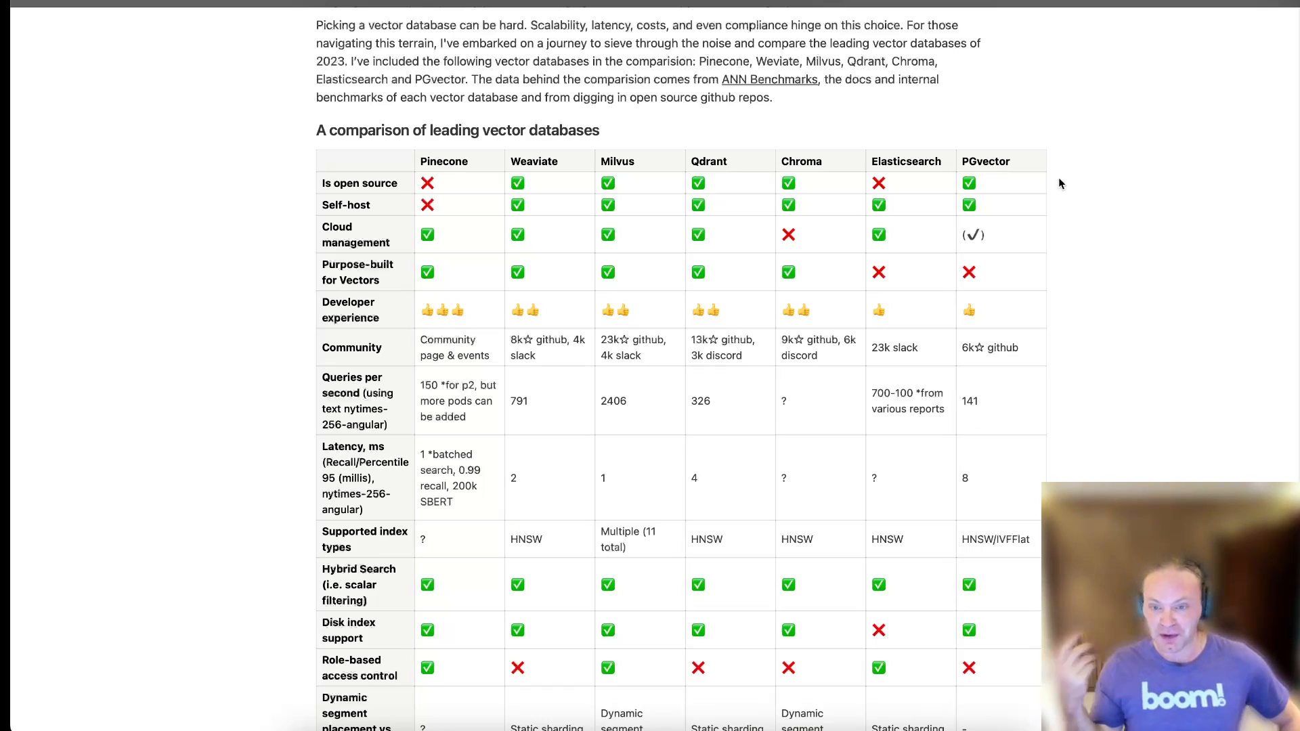
mouse_move(622, 412)
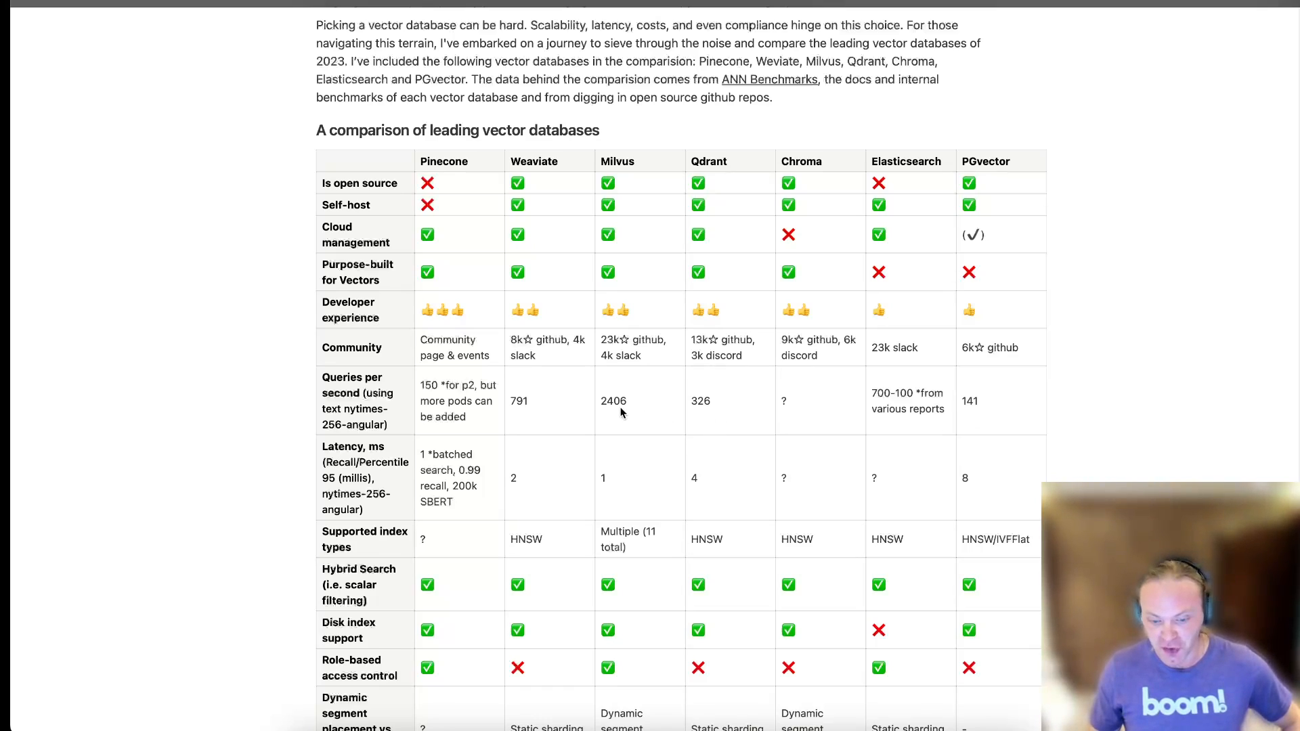
mouse_move(1016, 403)
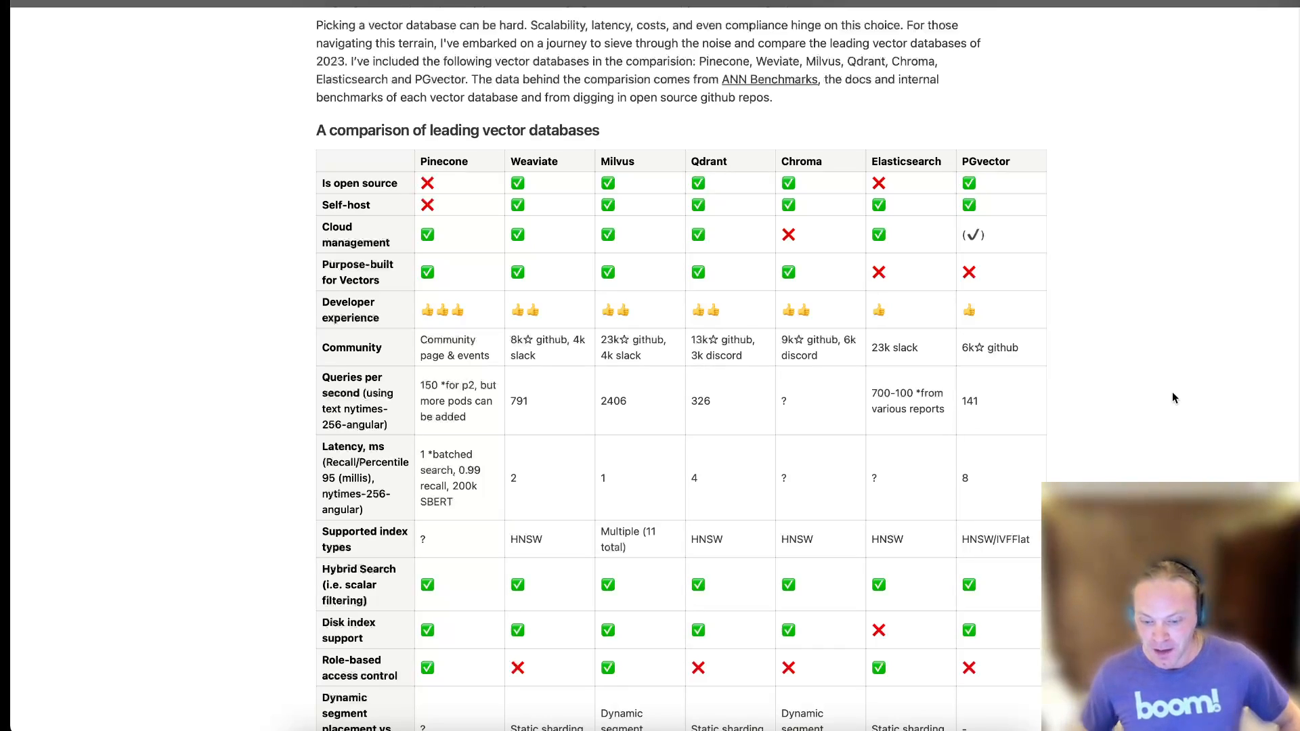
mouse_move(1000, 115)
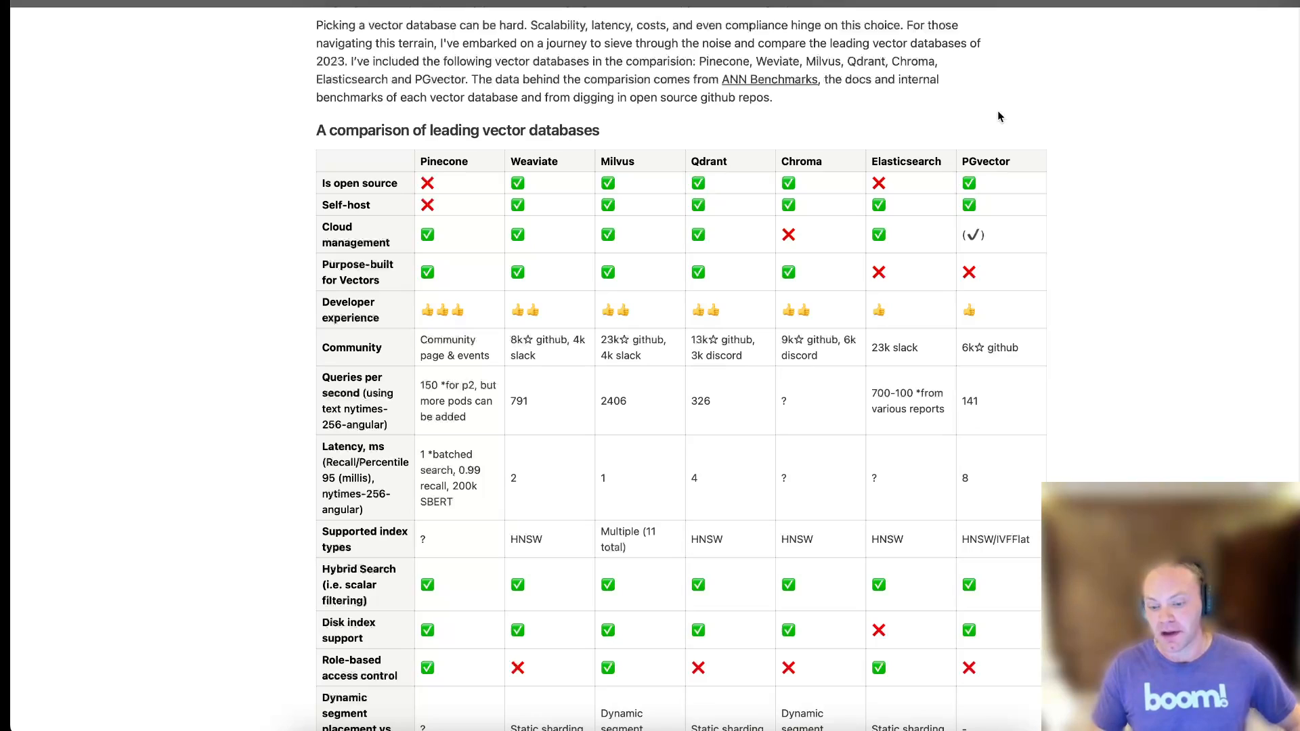
mouse_move(1093, 166)
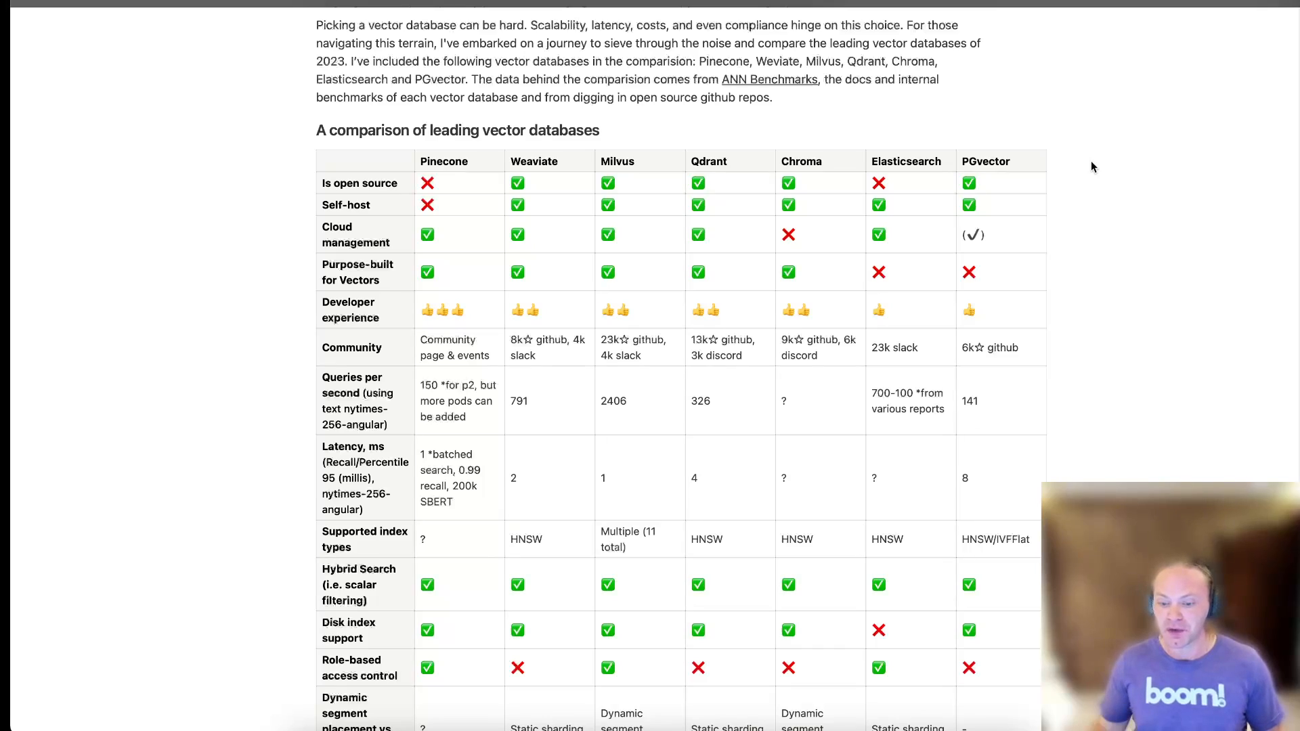
mouse_move(1134, 127)
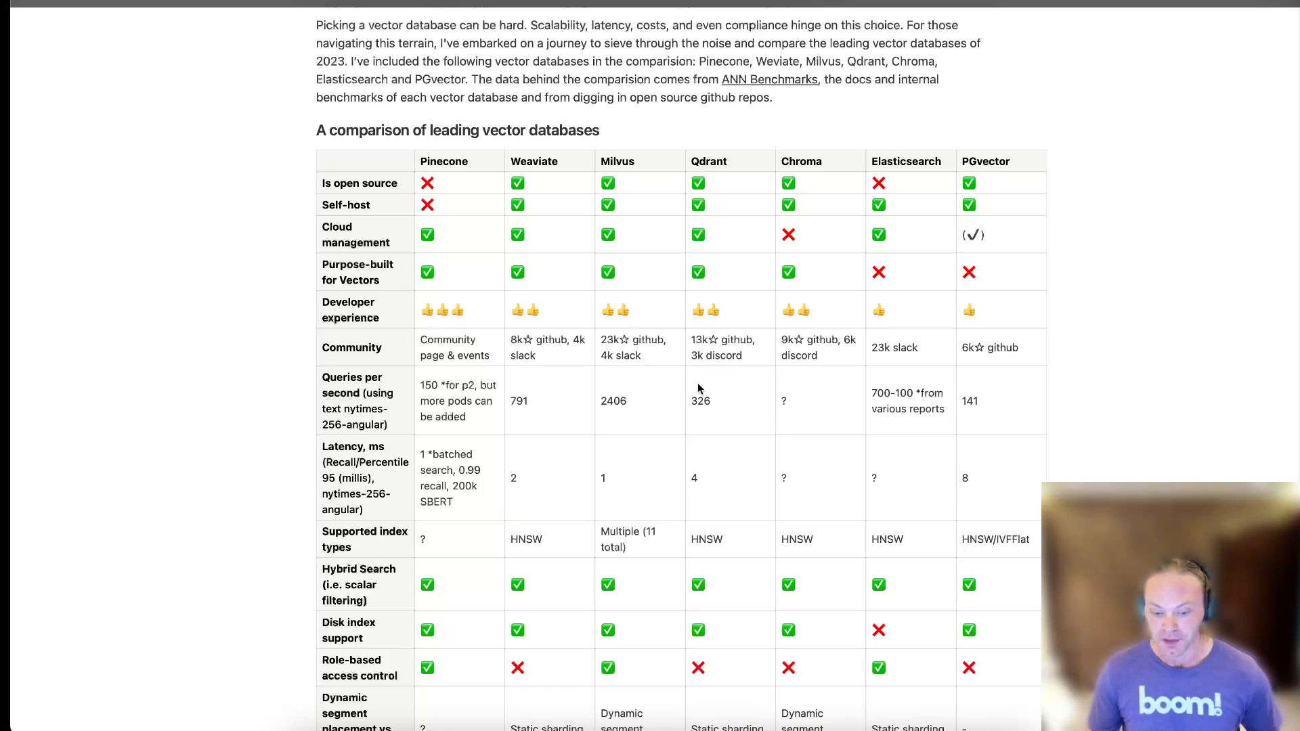
mouse_move(1135, 270)
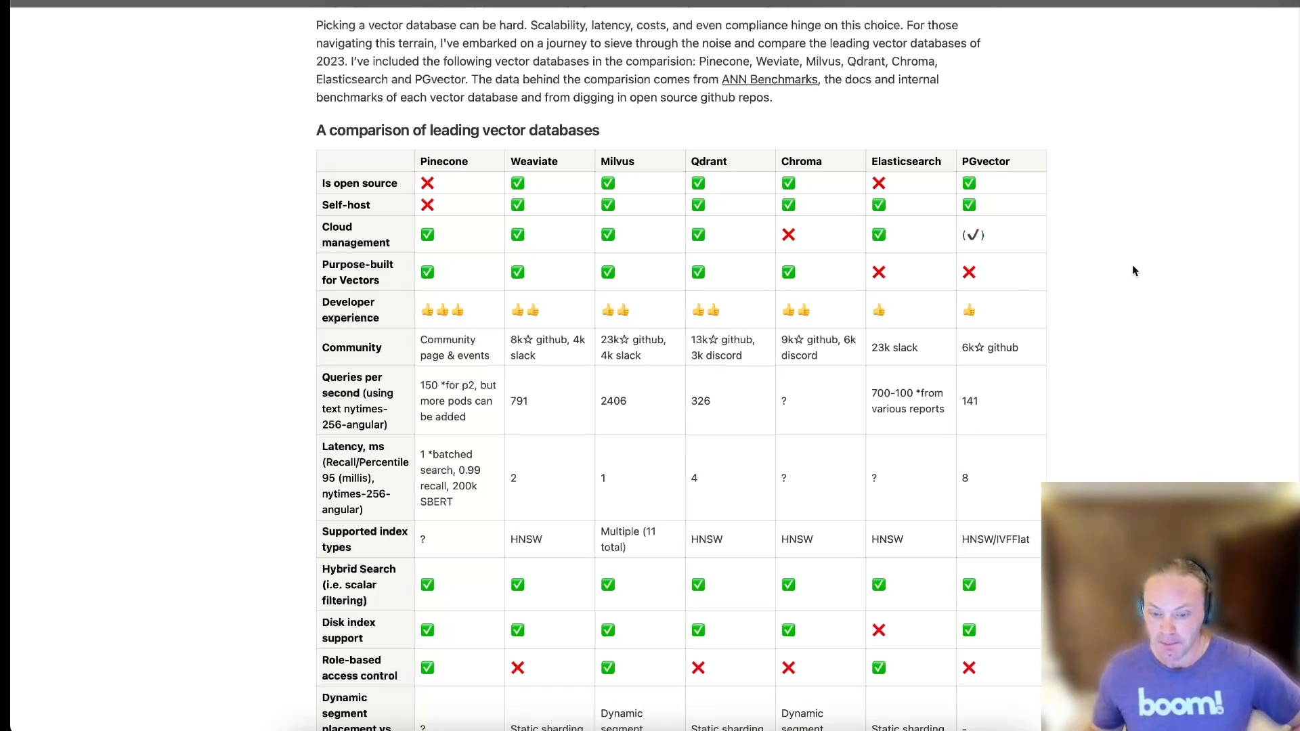
mouse_move(1126, 341)
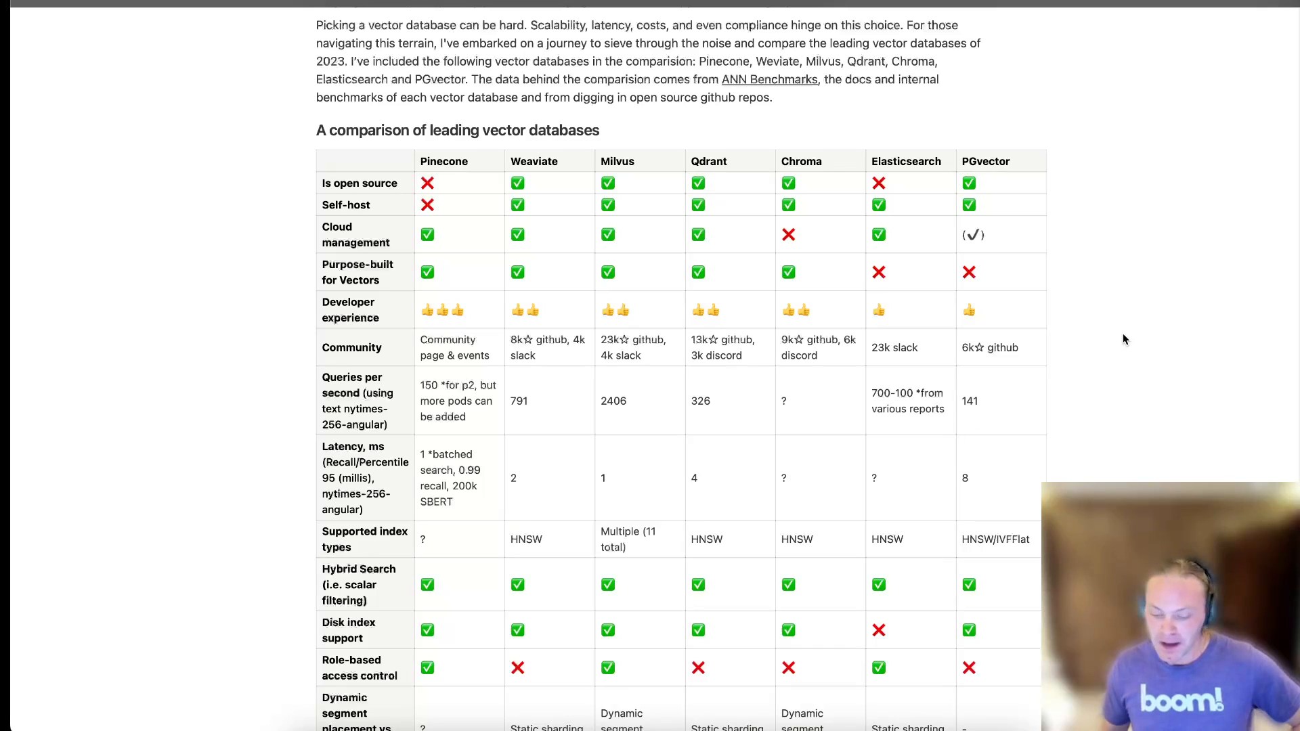
mouse_move(1204, 93)
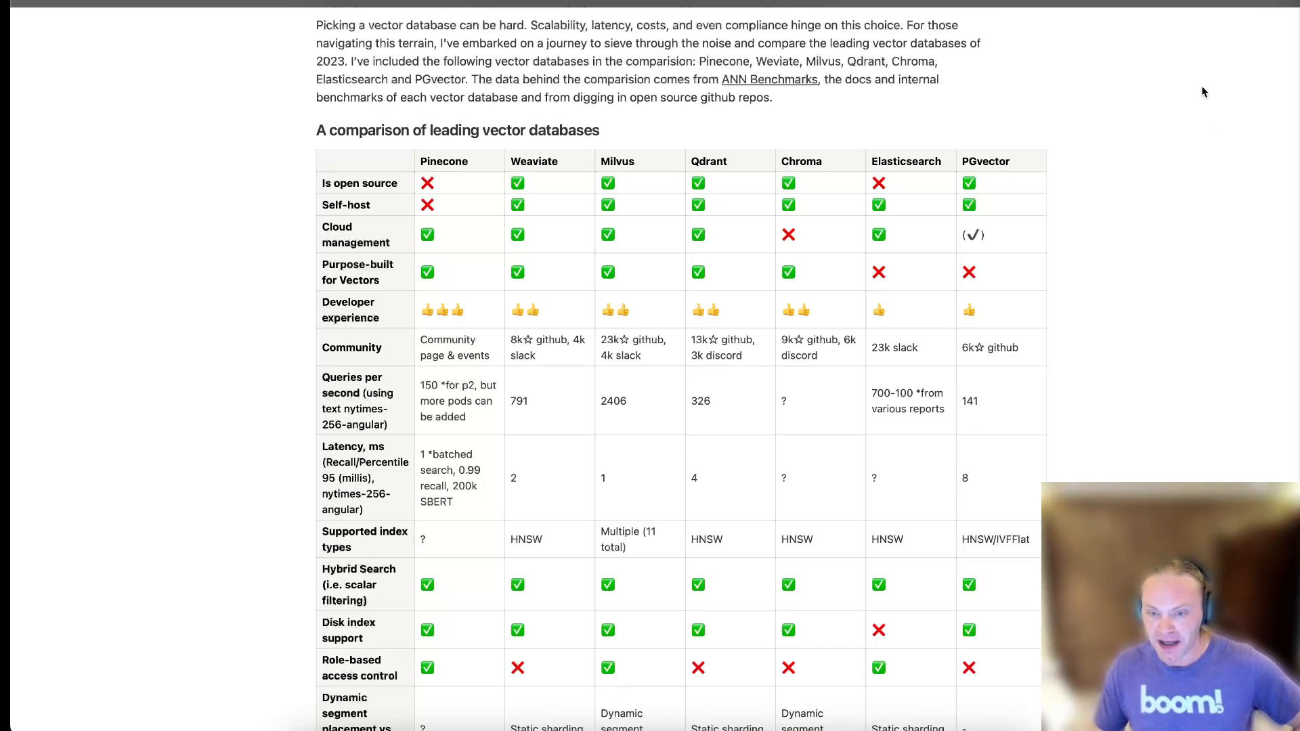
mouse_move(1196, 88)
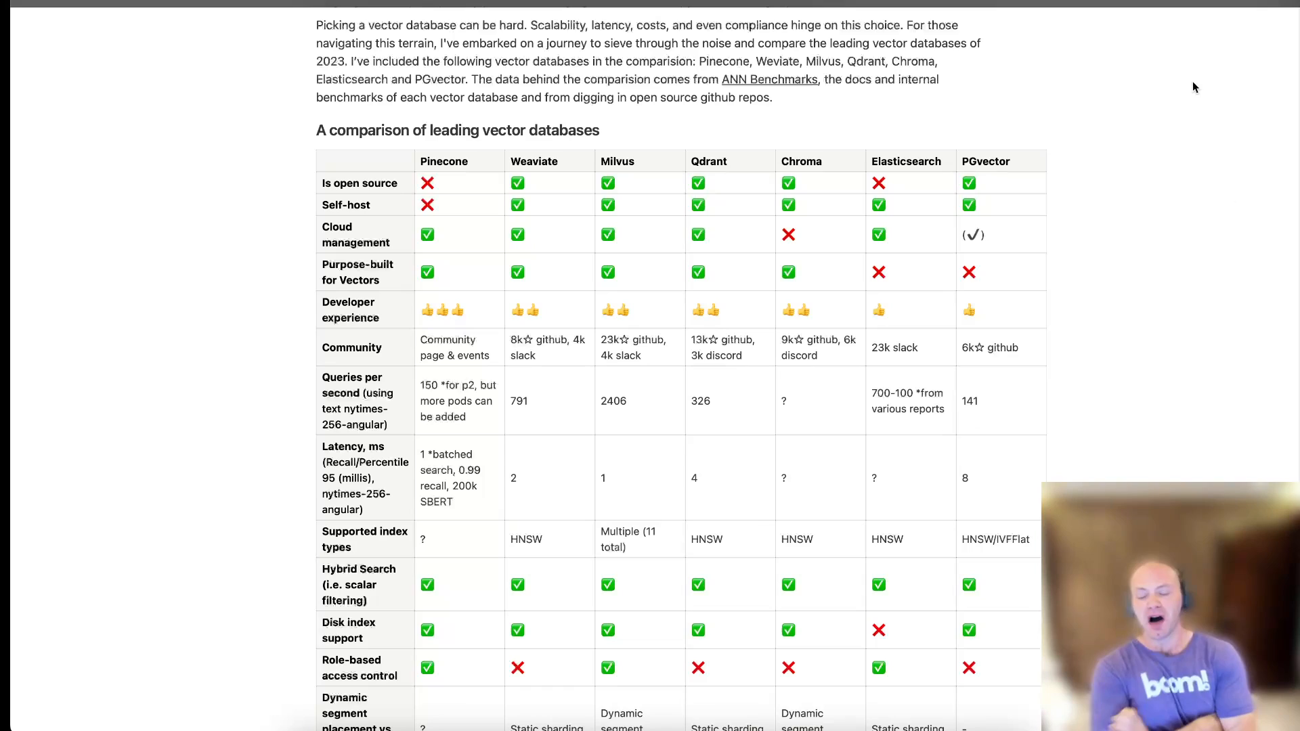